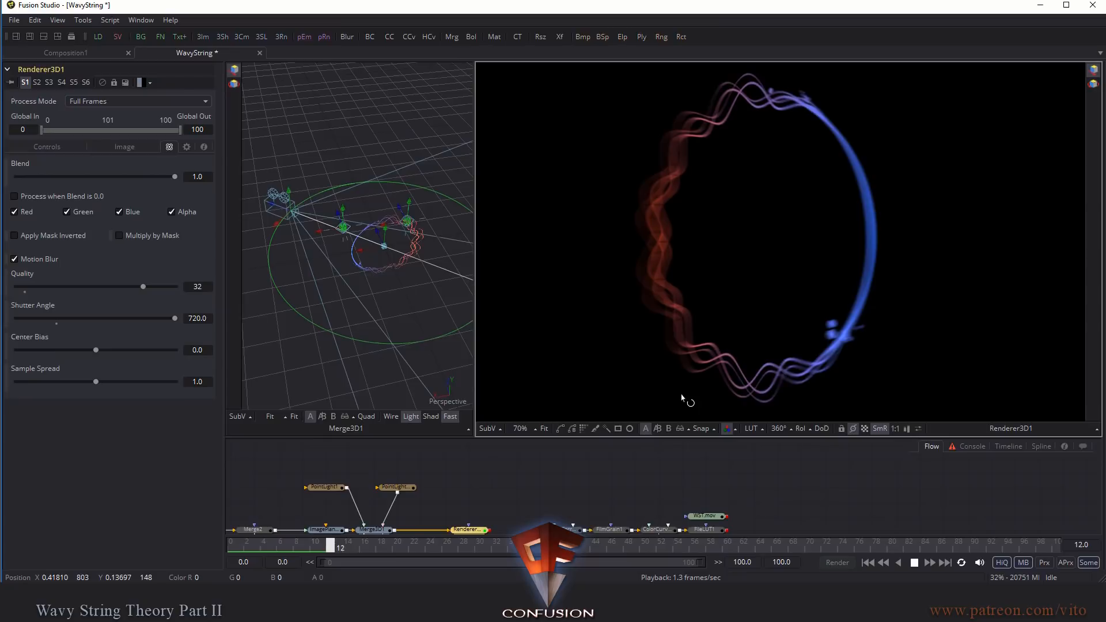
# Step: Scrub through the animation to check the motion blur, then return to the start
pyautogui.moveTo(328, 544); pyautogui.dragTo(397, 545)
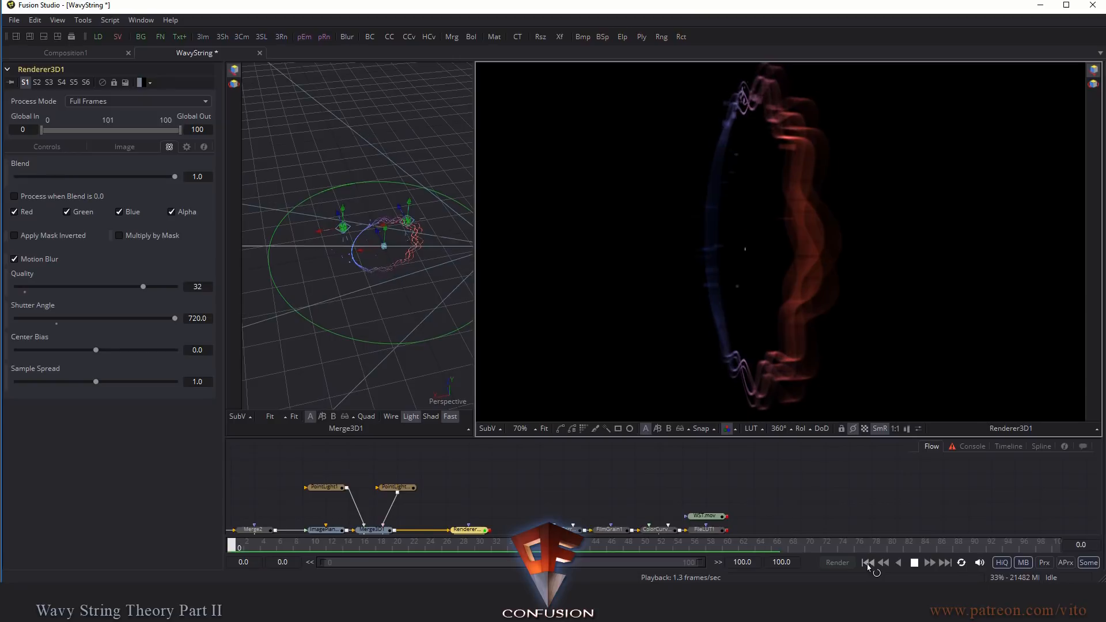
pyautogui.click(870, 562)
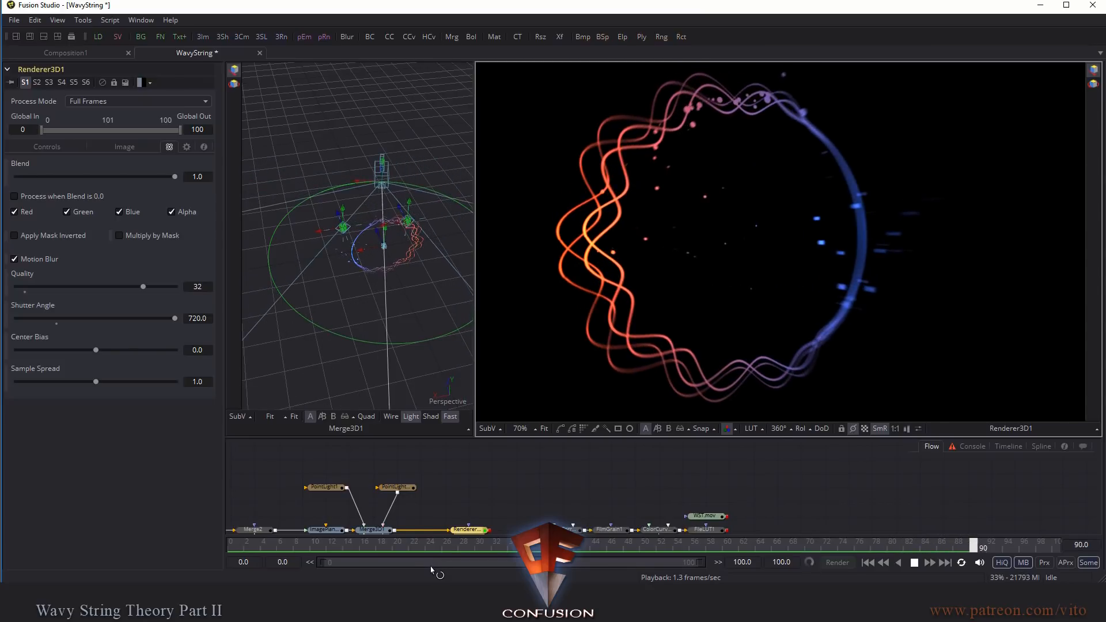
pyautogui.click(914, 562)
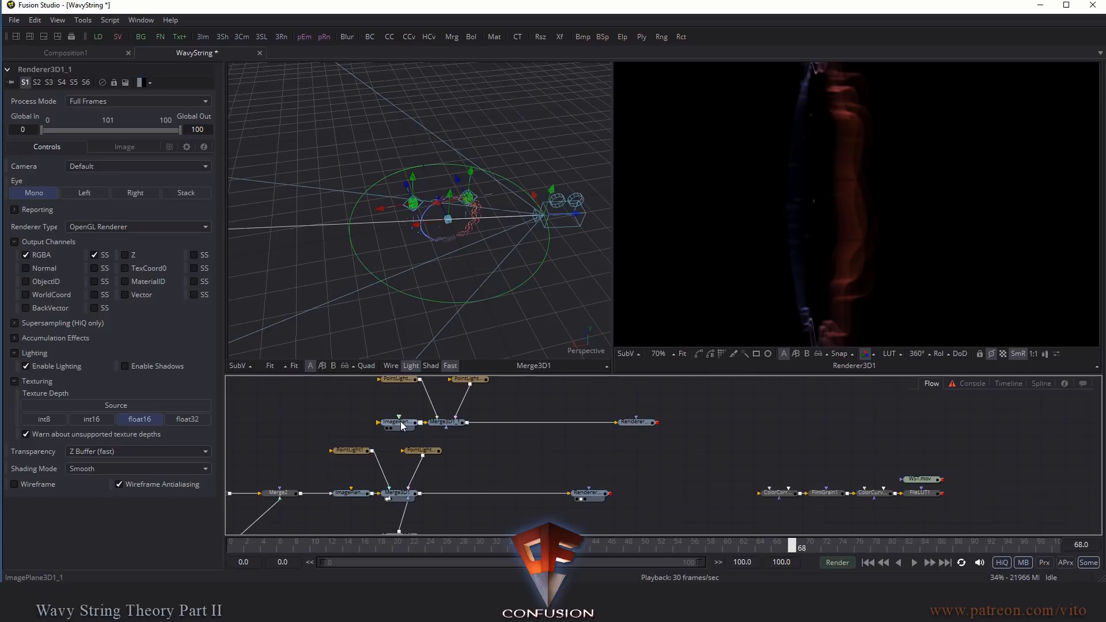
# Step: Enable the WorldCoord output channel on the copied branch's Renderer3D1_1
pyautogui.click(419, 422)
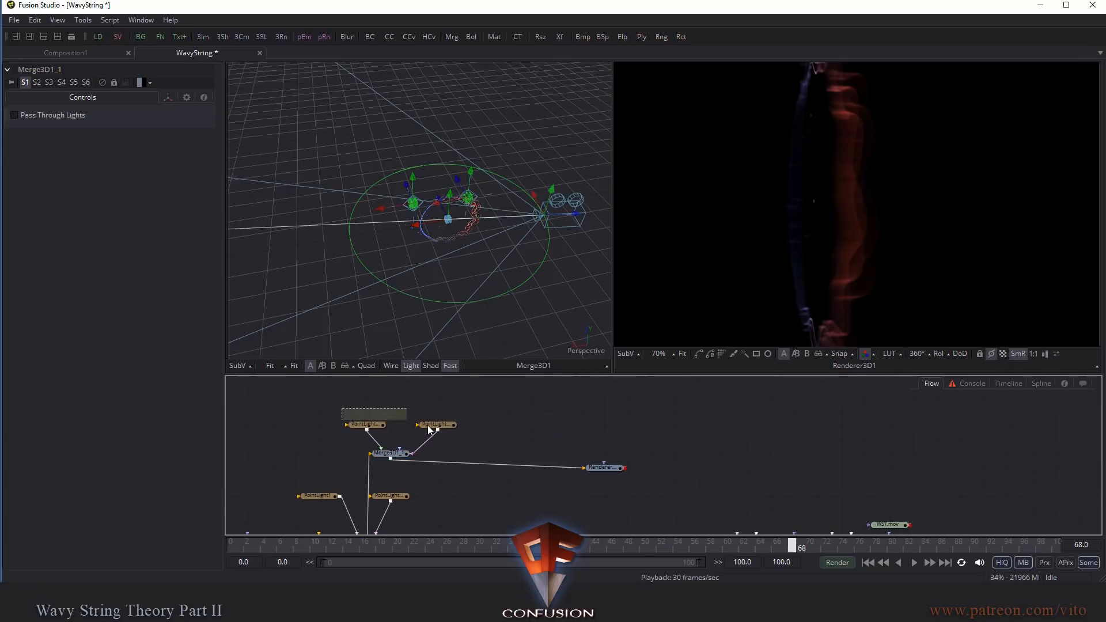
pyautogui.click(604, 468)
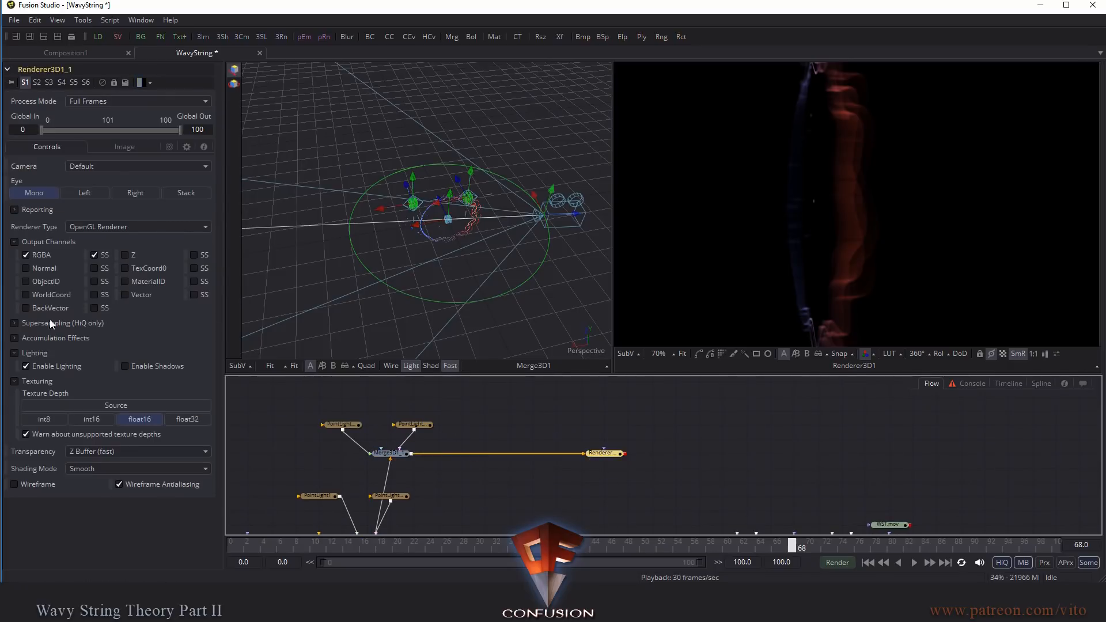
pyautogui.click(27, 295)
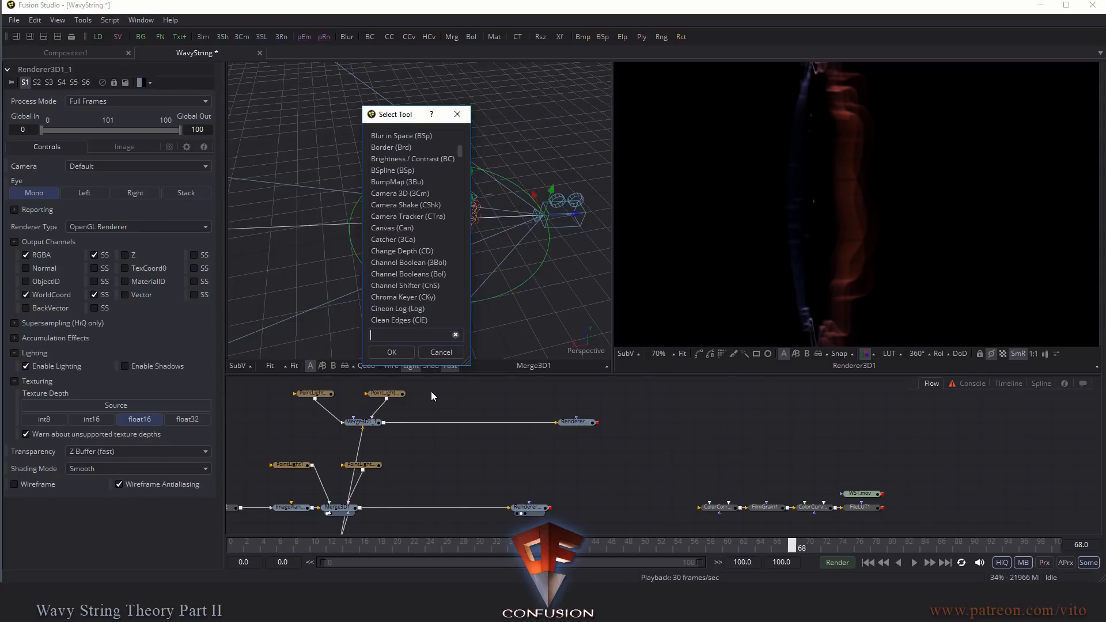
# Step: Add a Shape3D set to Sphere, review its transform, material and visibility settings
pyautogui.write('sha')
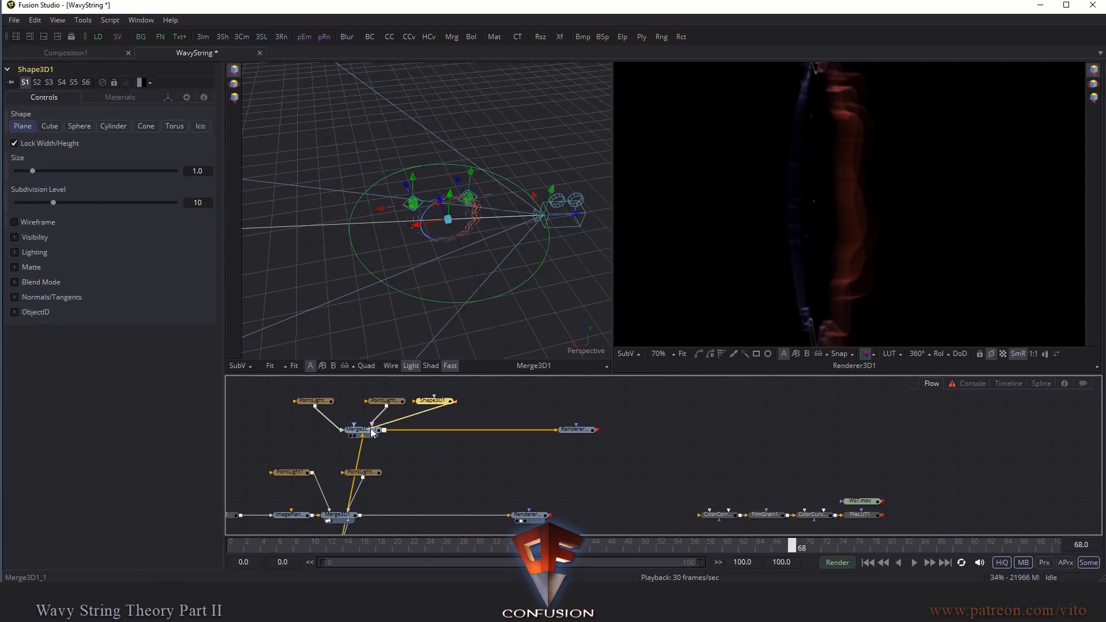
pyautogui.click(79, 125)
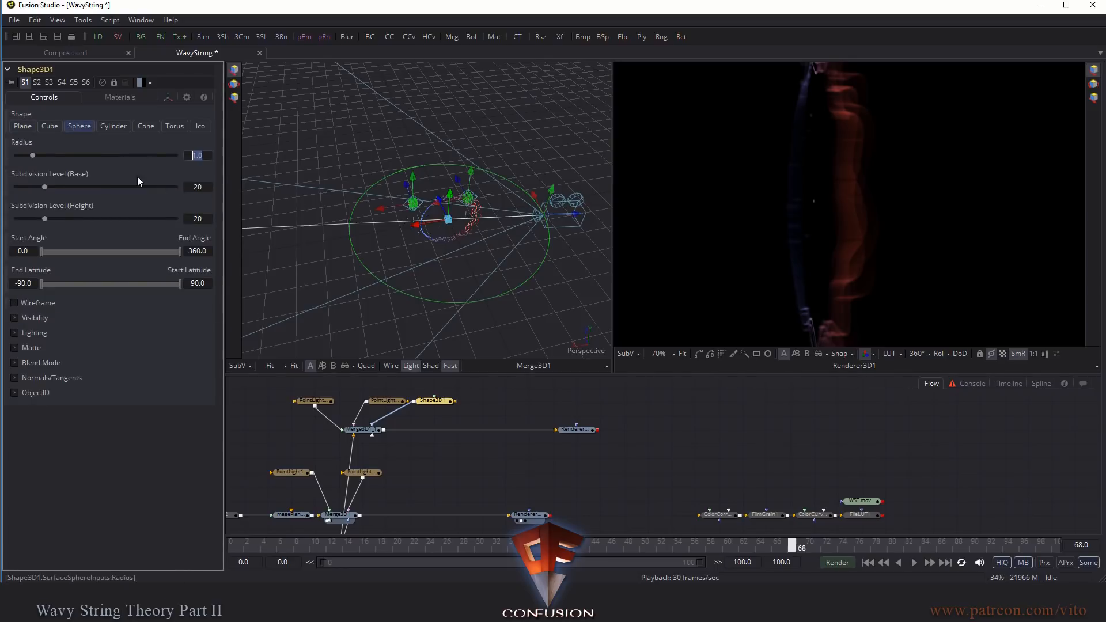
pyautogui.click(167, 97)
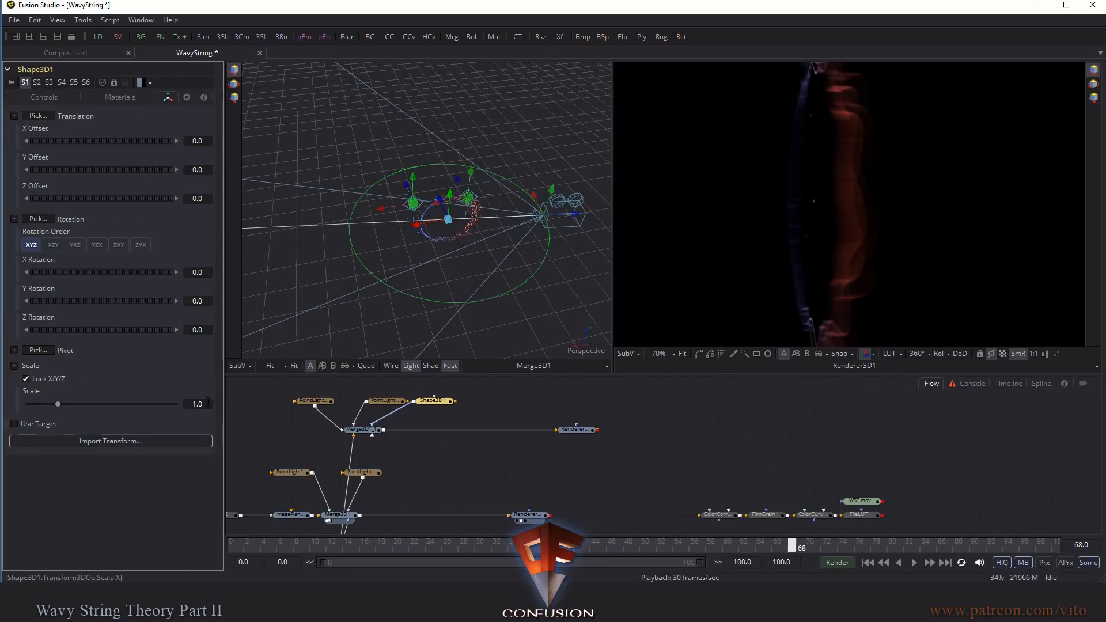
pyautogui.click(120, 97)
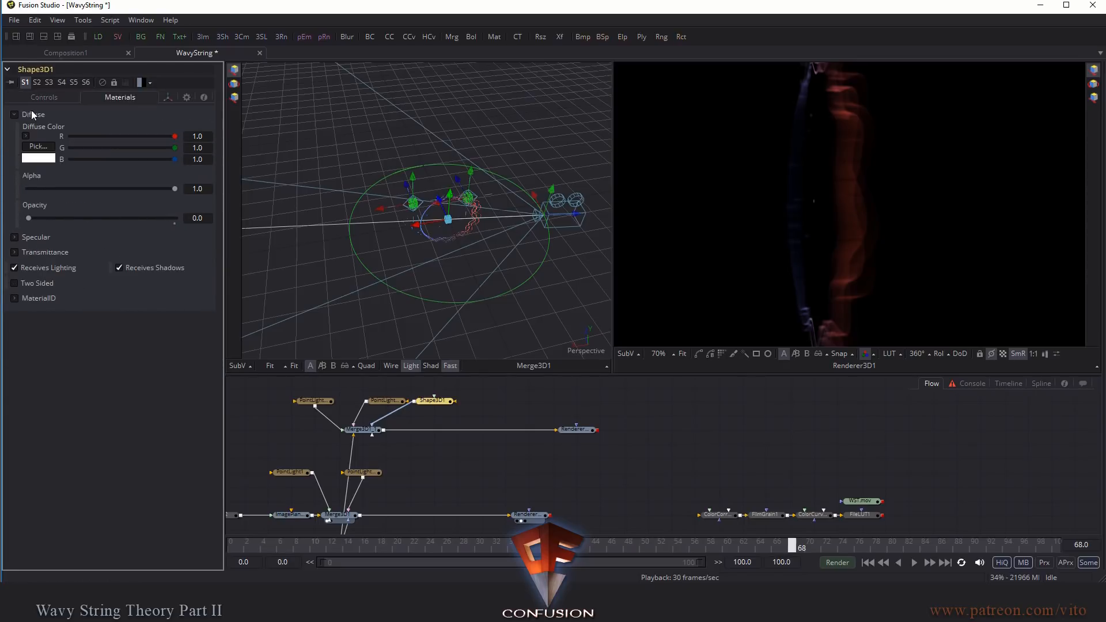
pyautogui.click(44, 97)
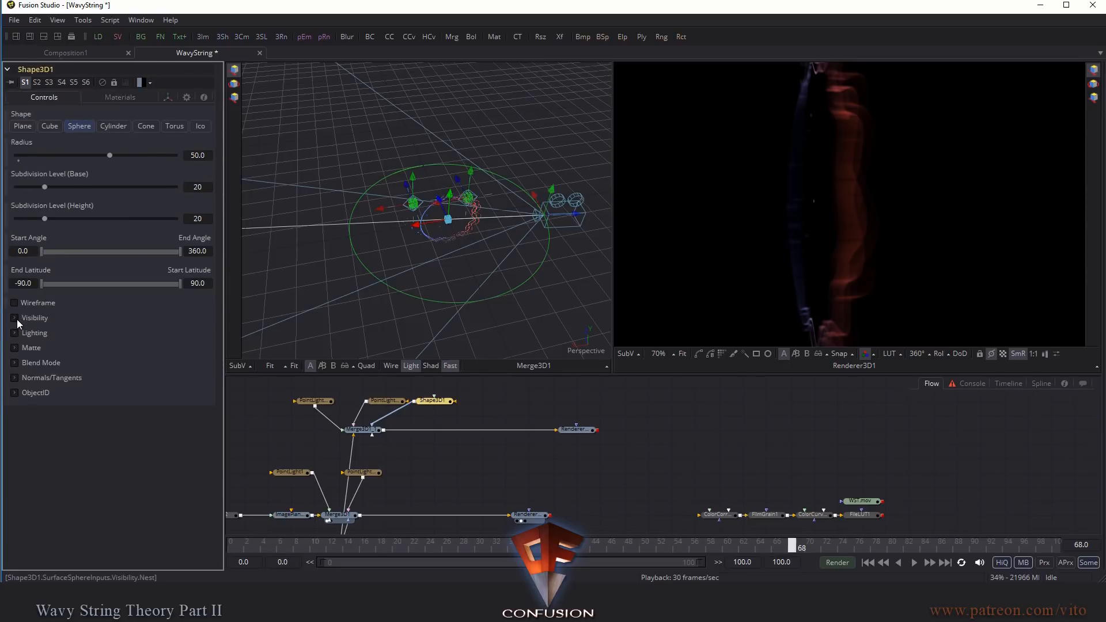
pyautogui.click(14, 317)
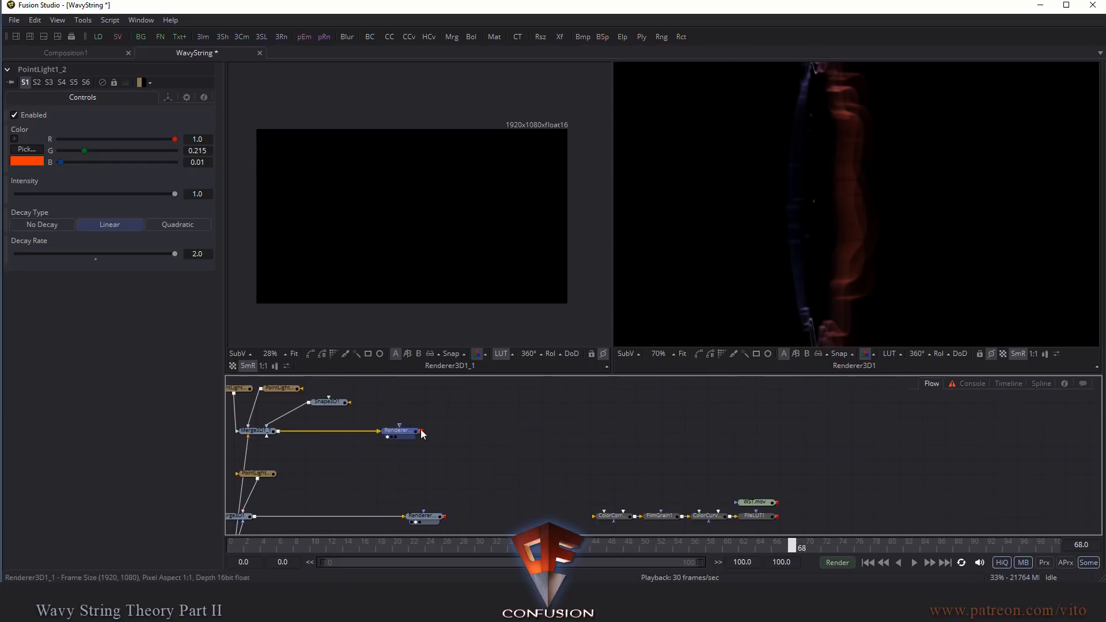
# Step: Add a Volume Fog node after Renderer3D1_1 and feed Merge3D1_1's scene into it
pyautogui.write('volum')
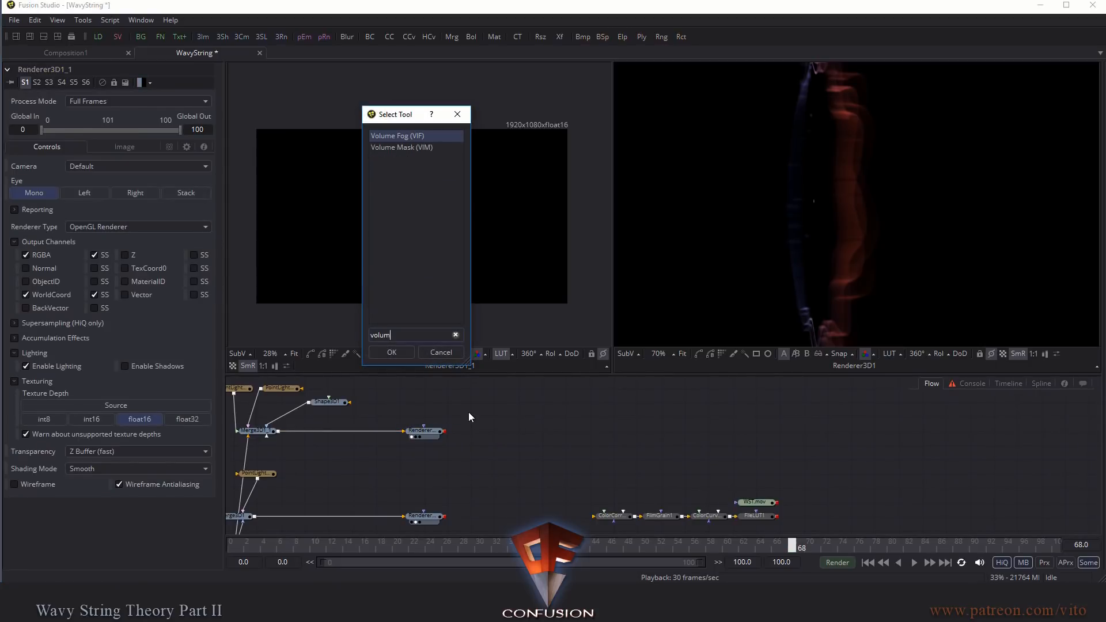
pyautogui.click(390, 352)
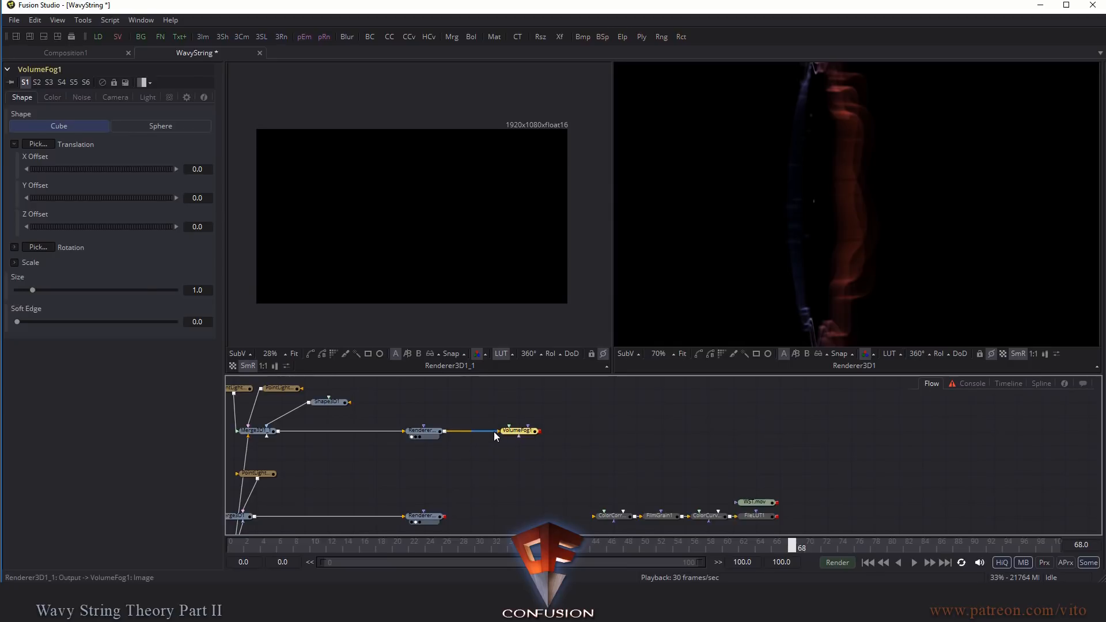
pyautogui.click(254, 431)
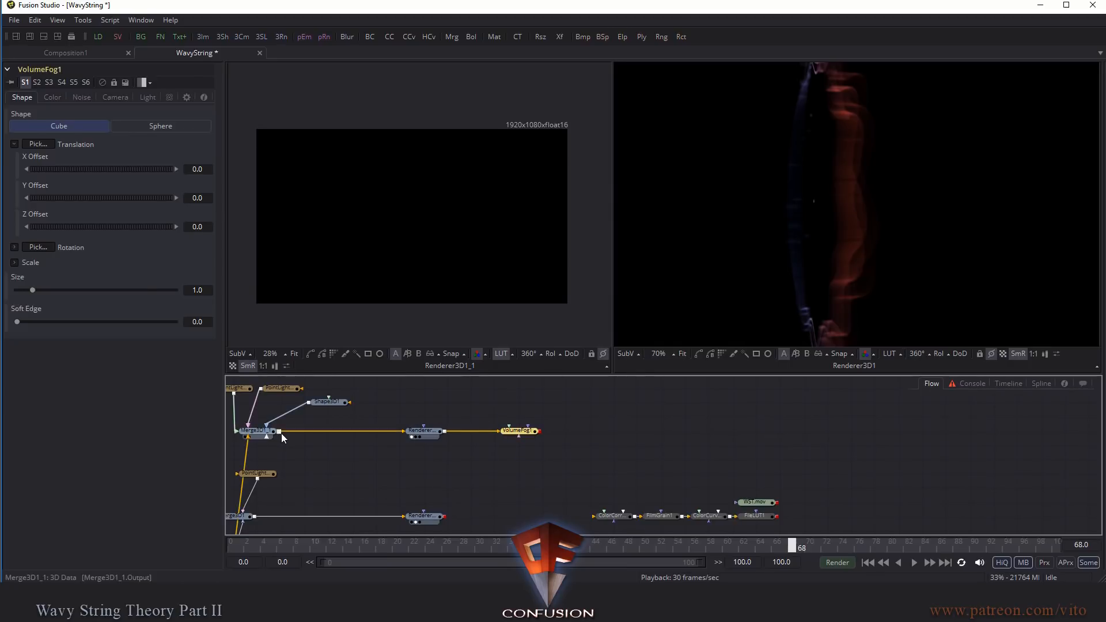
pyautogui.moveTo(521, 431); pyautogui.dragTo(420, 459)
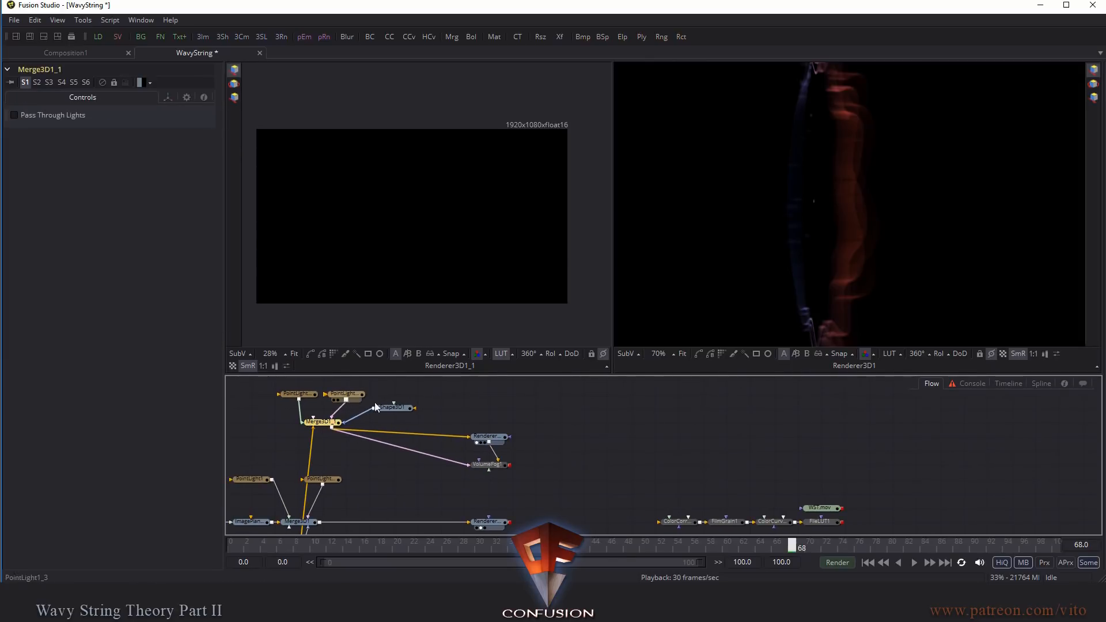
# Step: Inspect the second branch's point light and sphere, then view the Volume Fog's lighting settings
pyautogui.click(322, 401)
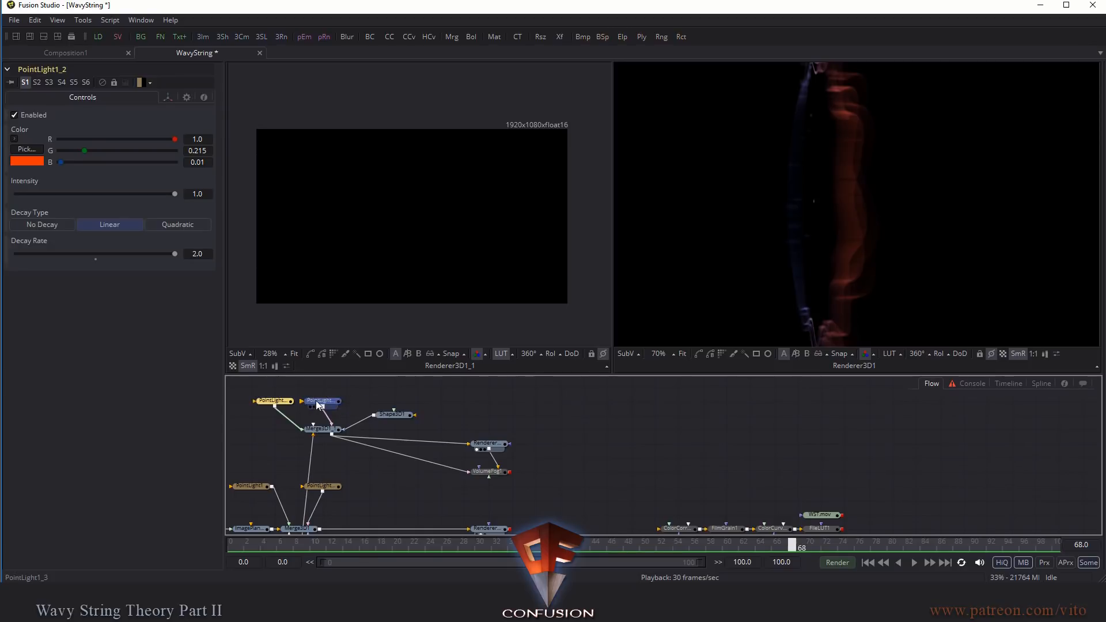
pyautogui.click(345, 395)
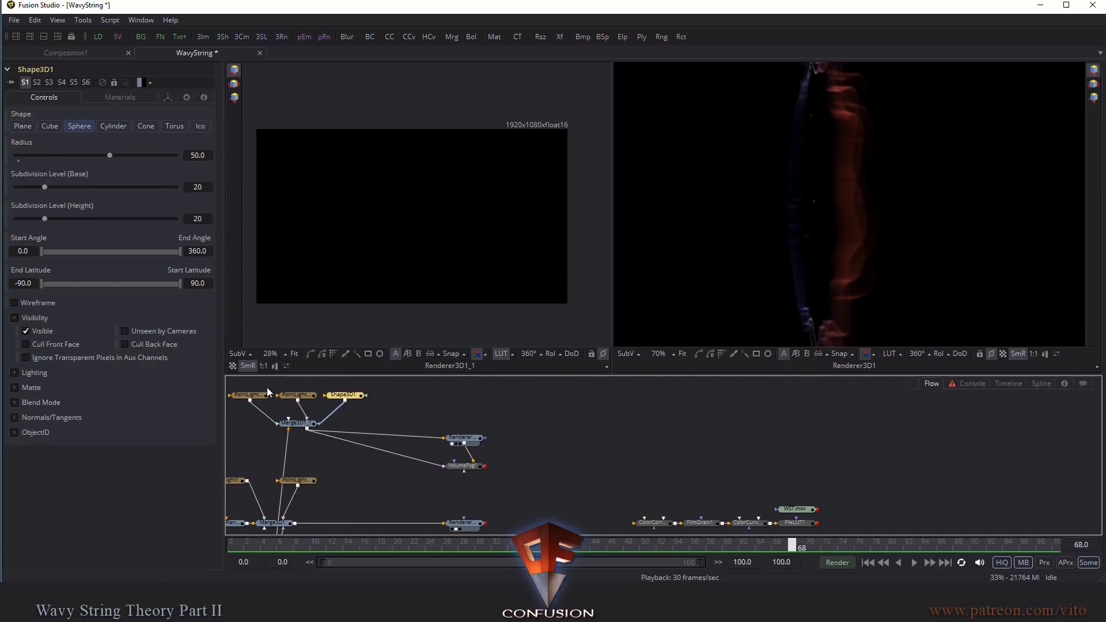
pyautogui.click(463, 466)
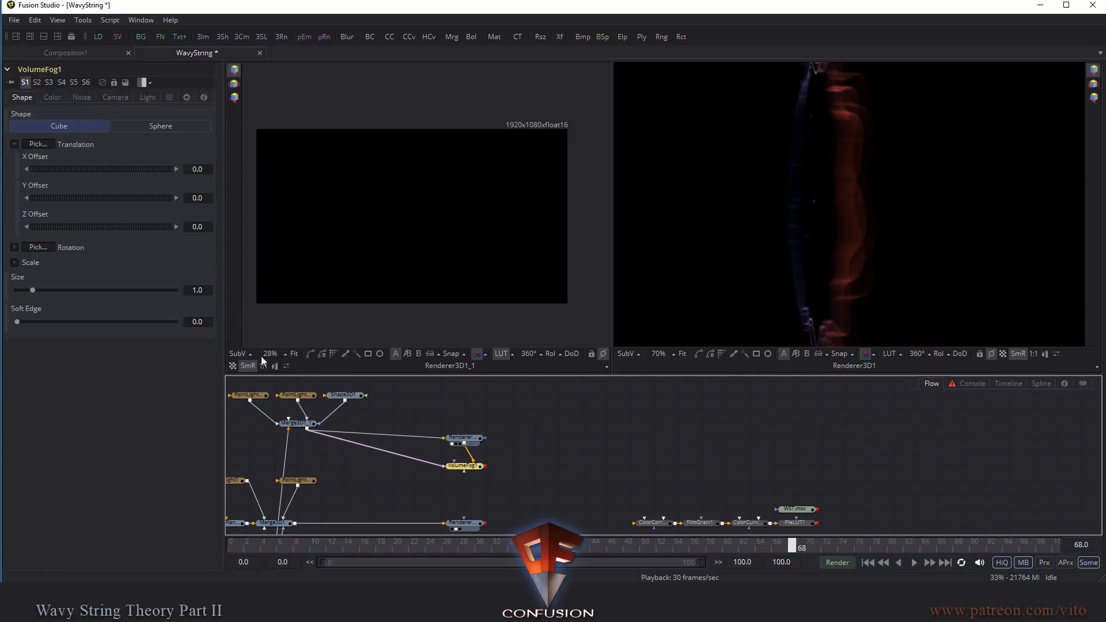
pyautogui.click(148, 97)
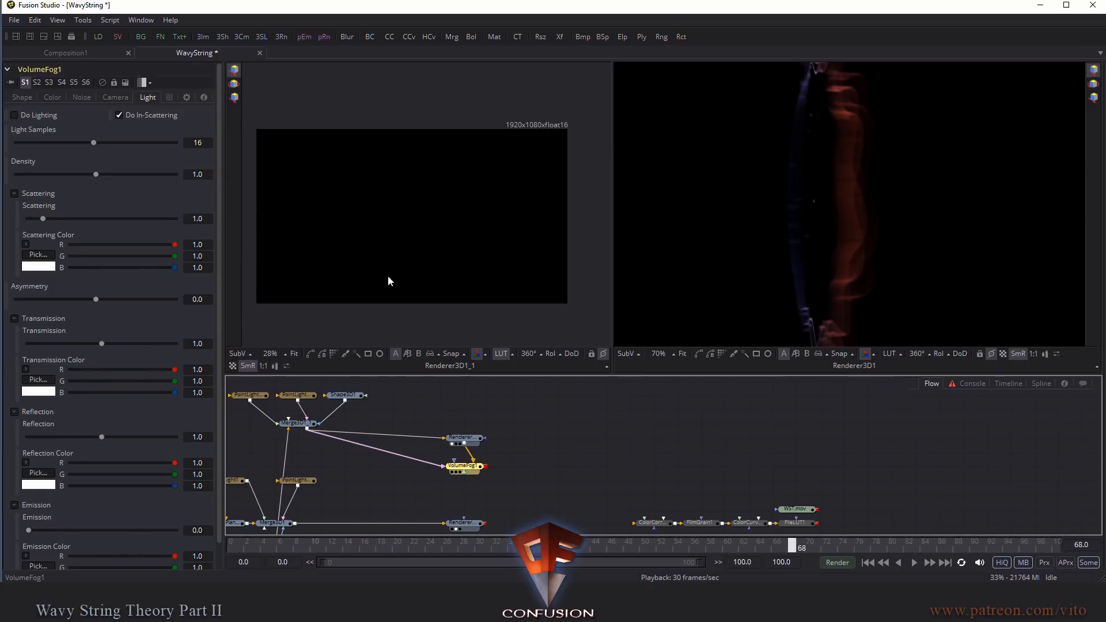
# Step: Show VolumeFog1 in the left viewer, set its shape to Sphere and enable Do Lighting
pyautogui.click(462, 465)
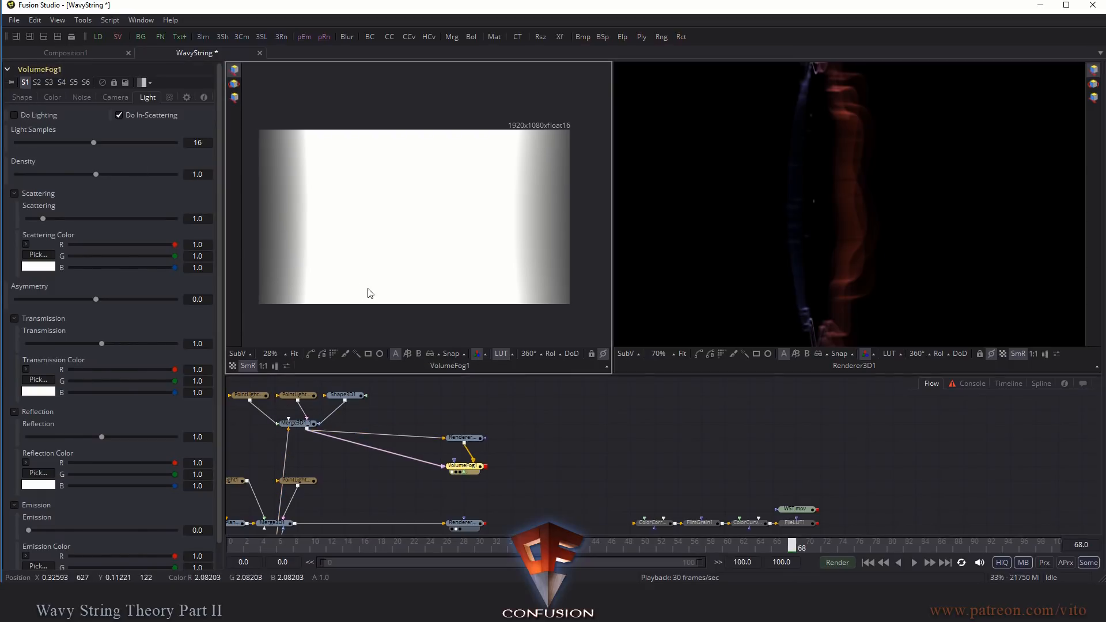
pyautogui.click(21, 97)
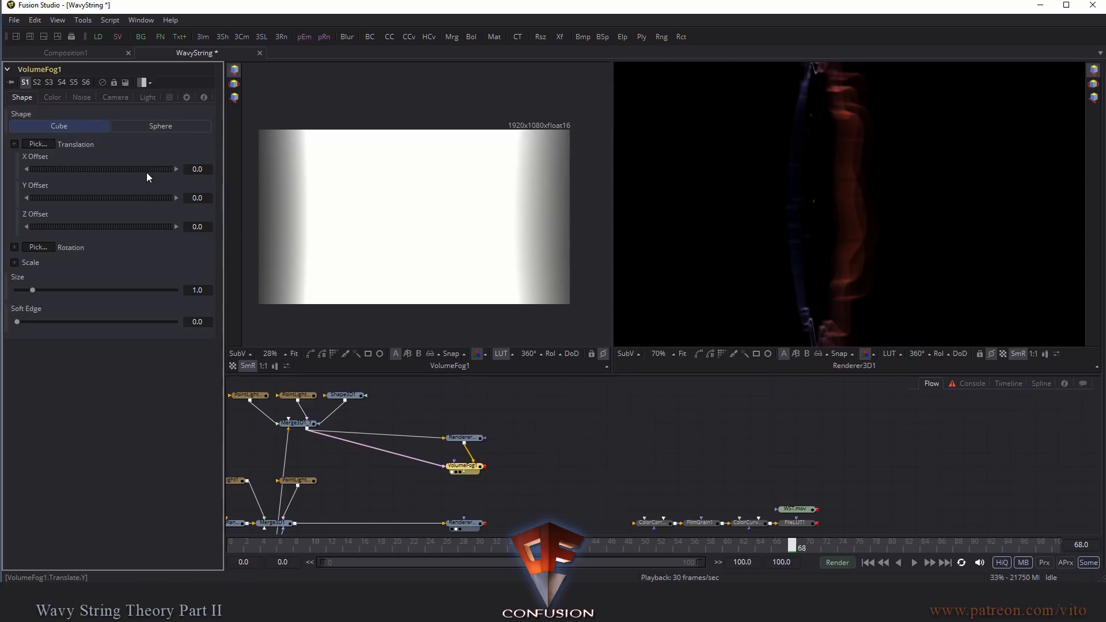
pyautogui.click(160, 125)
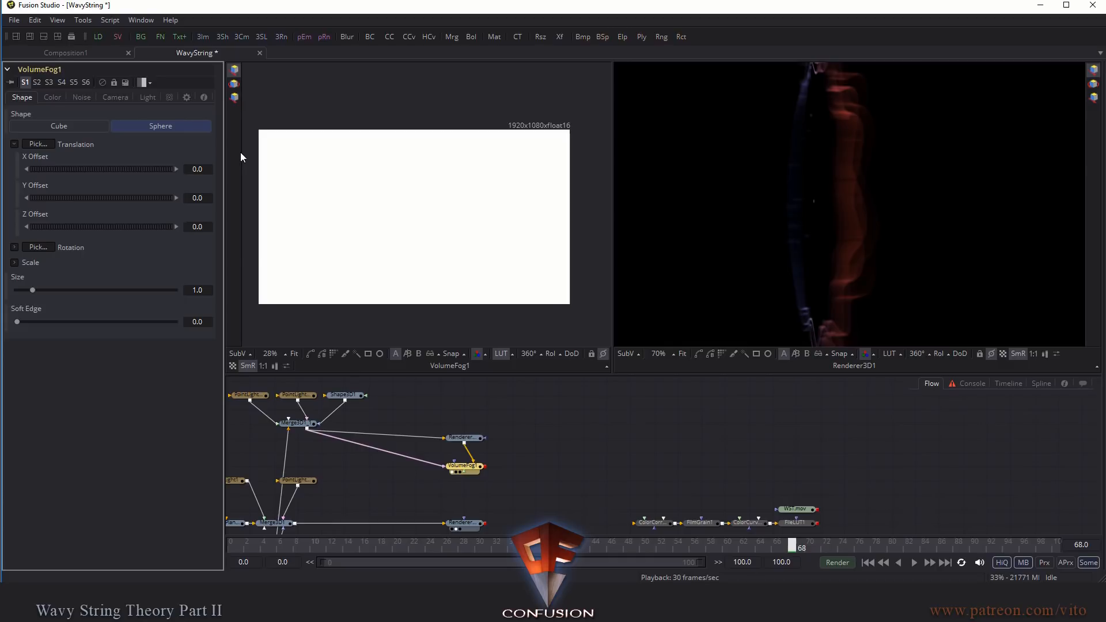
pyautogui.click(147, 97)
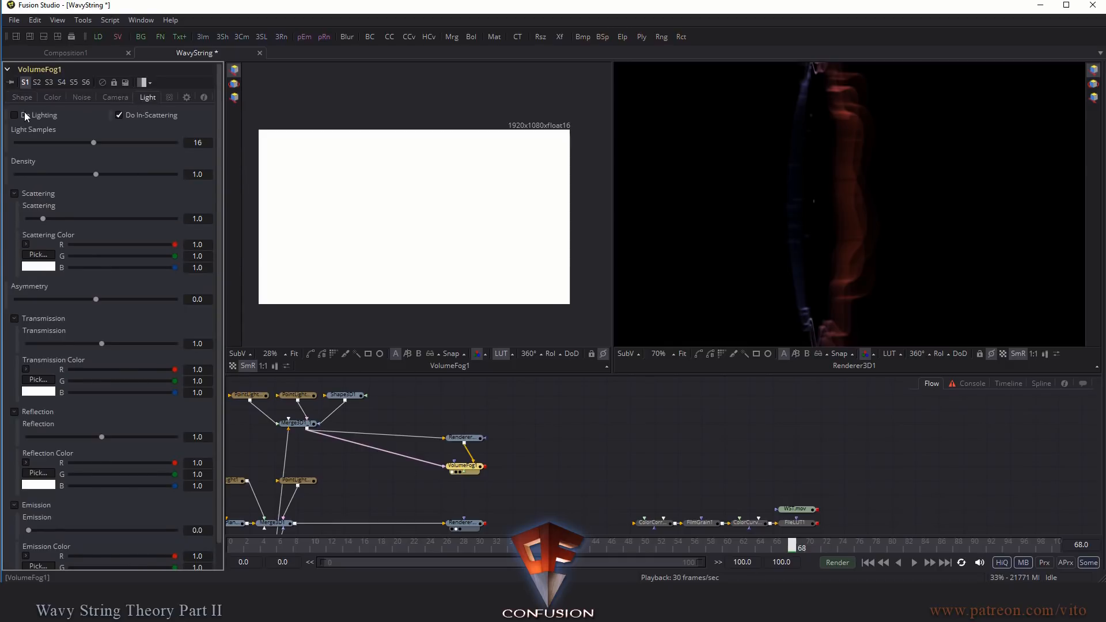
pyautogui.click(14, 115)
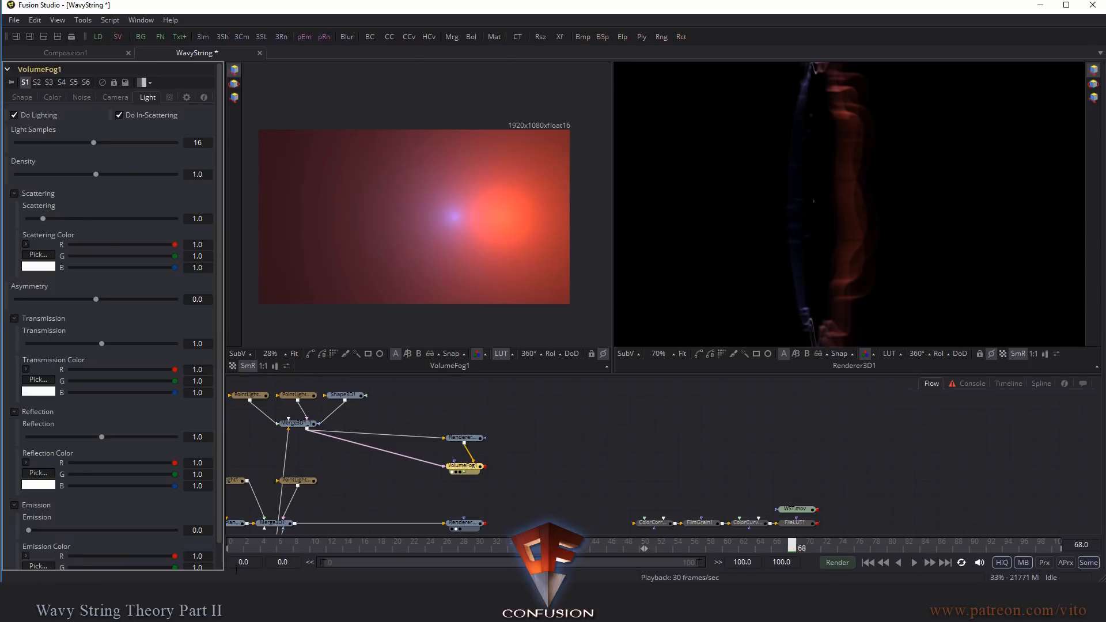